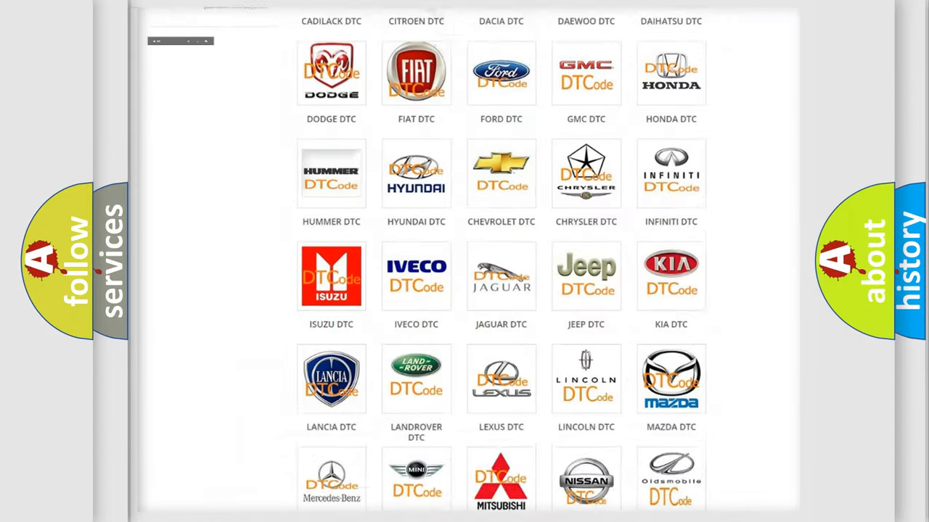
- Scroll through the Dodge DTC code list to reach code B00029A and its low-voltage definition
scroll("up", 3)
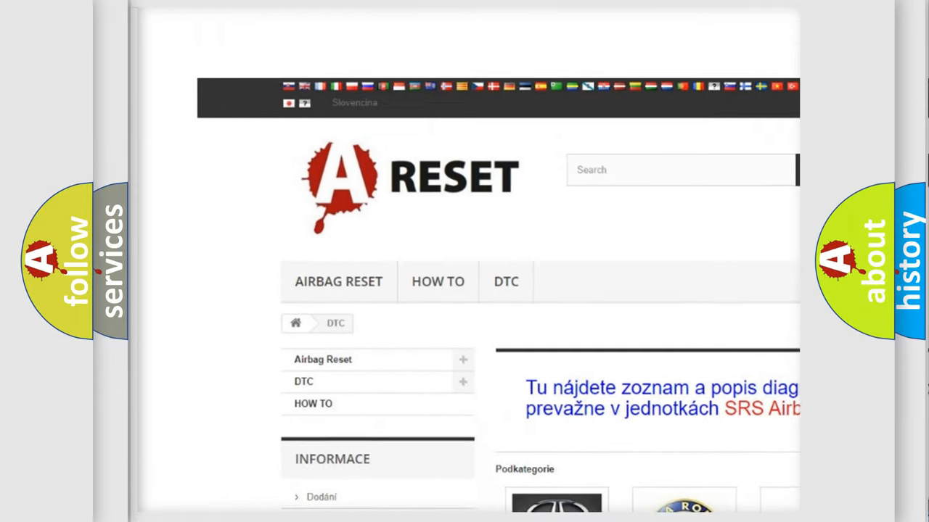
scroll("up", 3)
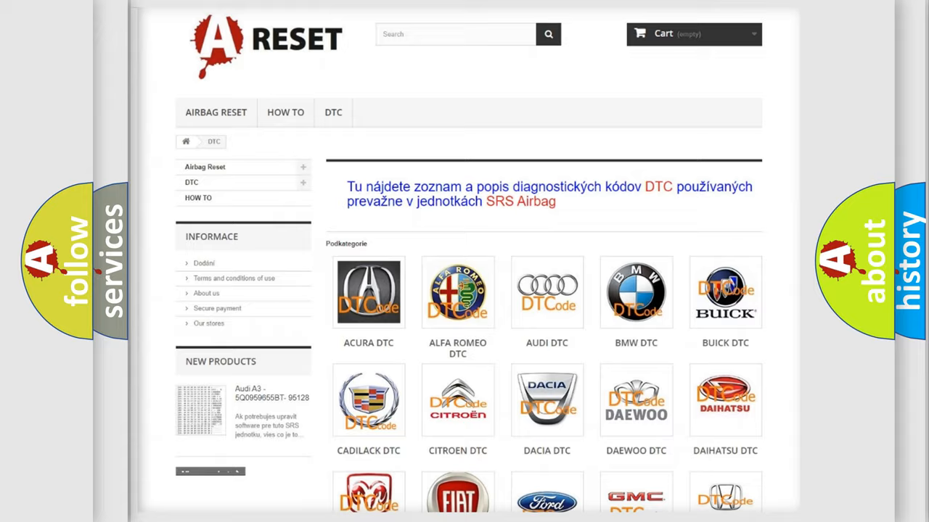
scroll("down", 3)
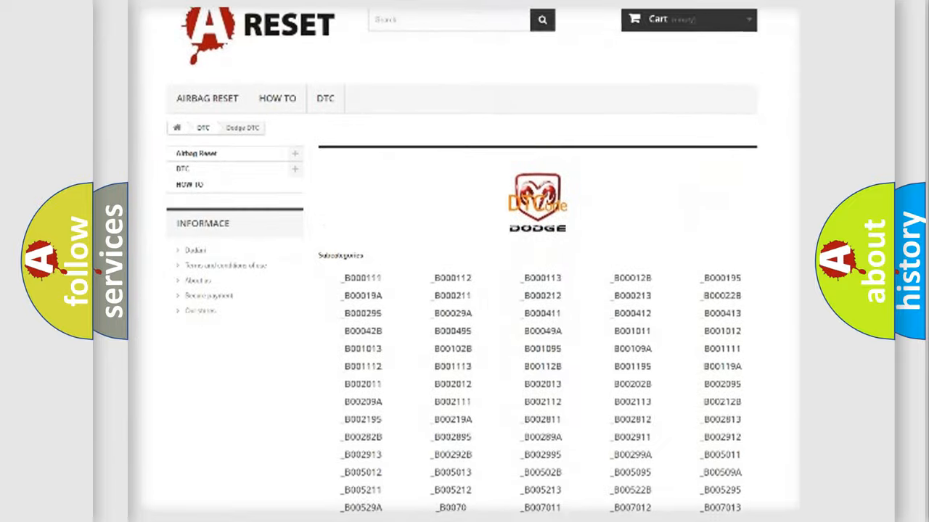
scroll("down", 3)
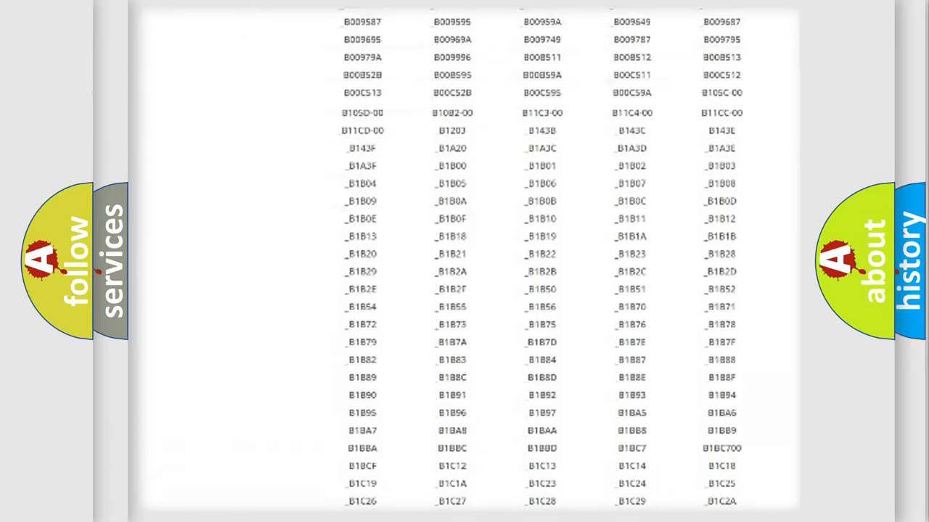
scroll("up", 3)
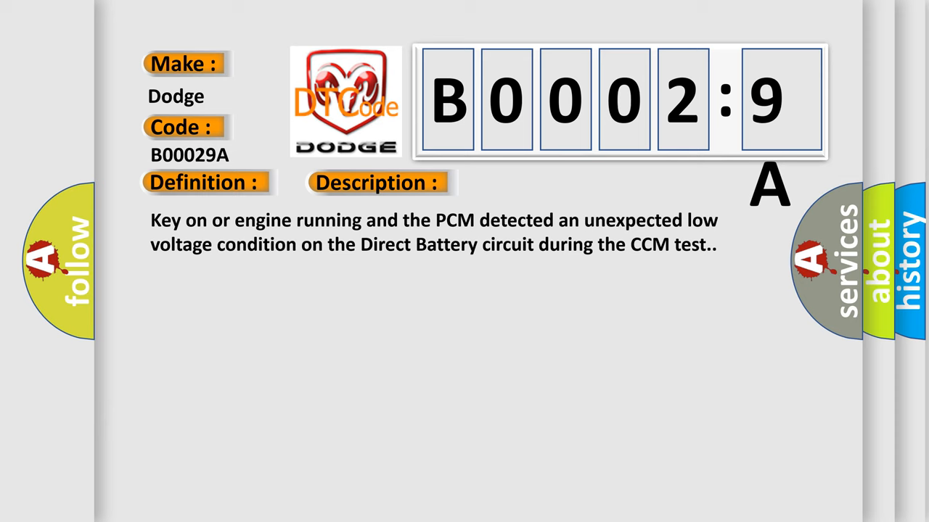
- Advance to the B00029A cause slide: KAM circuit open, shorted, loose connection, or failed PCM
left_click(533, 182)
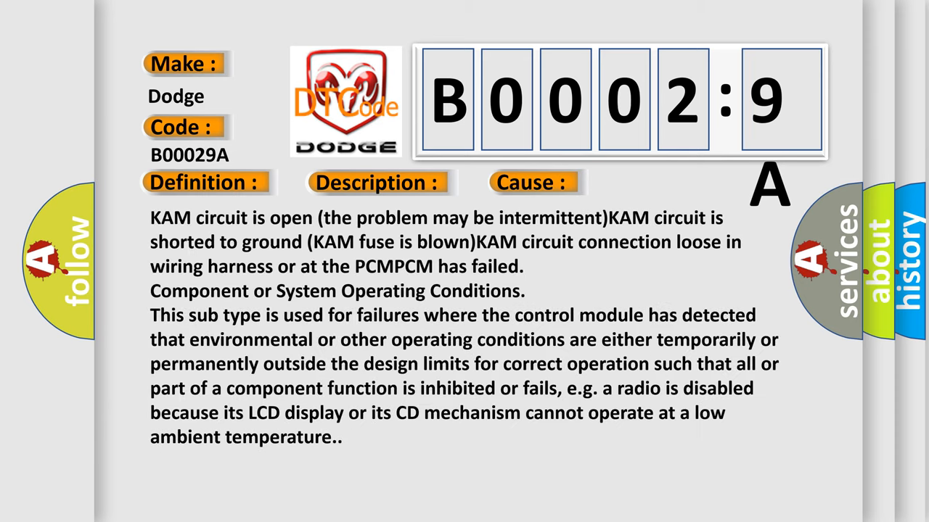